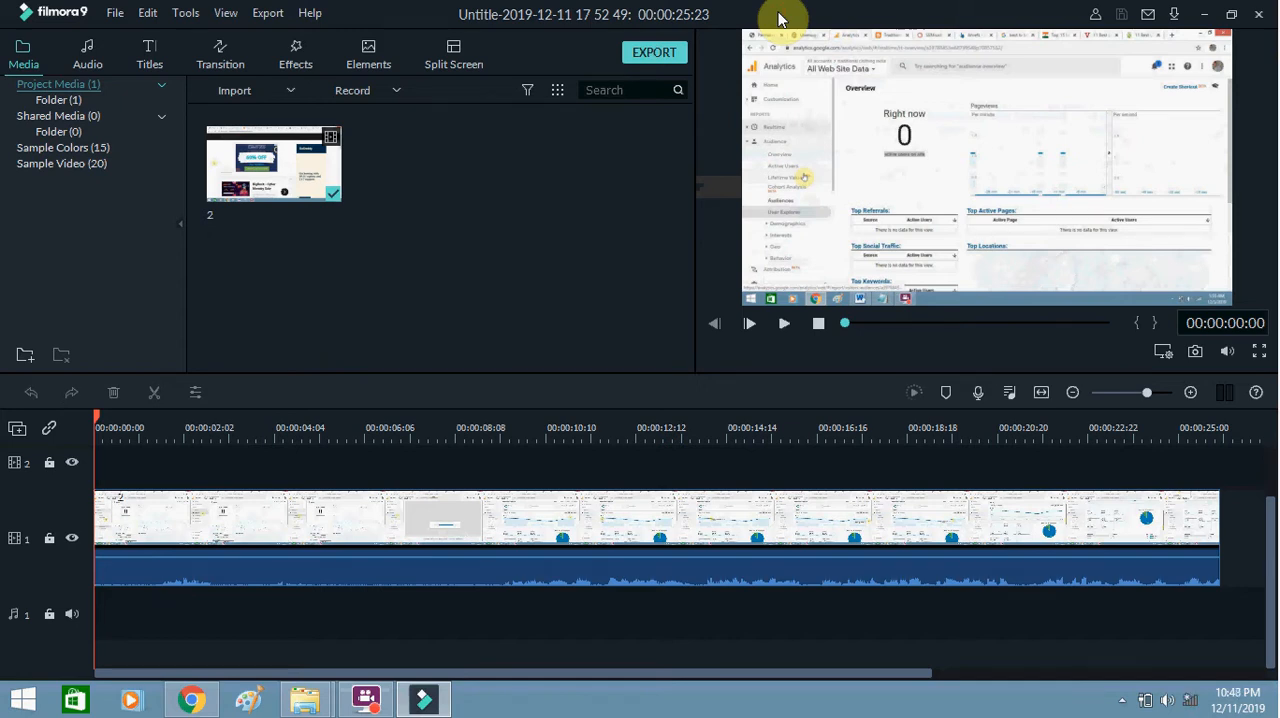
mouse_move(556, 56)
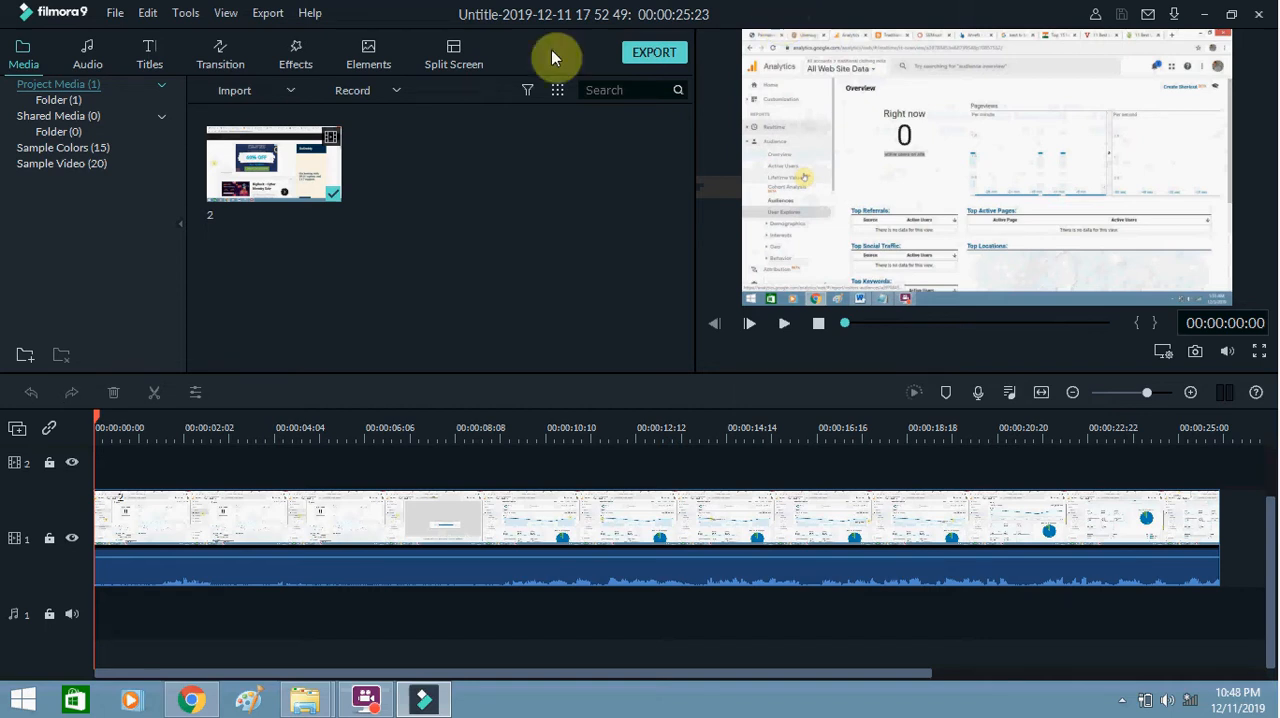
mouse_move(288, 182)
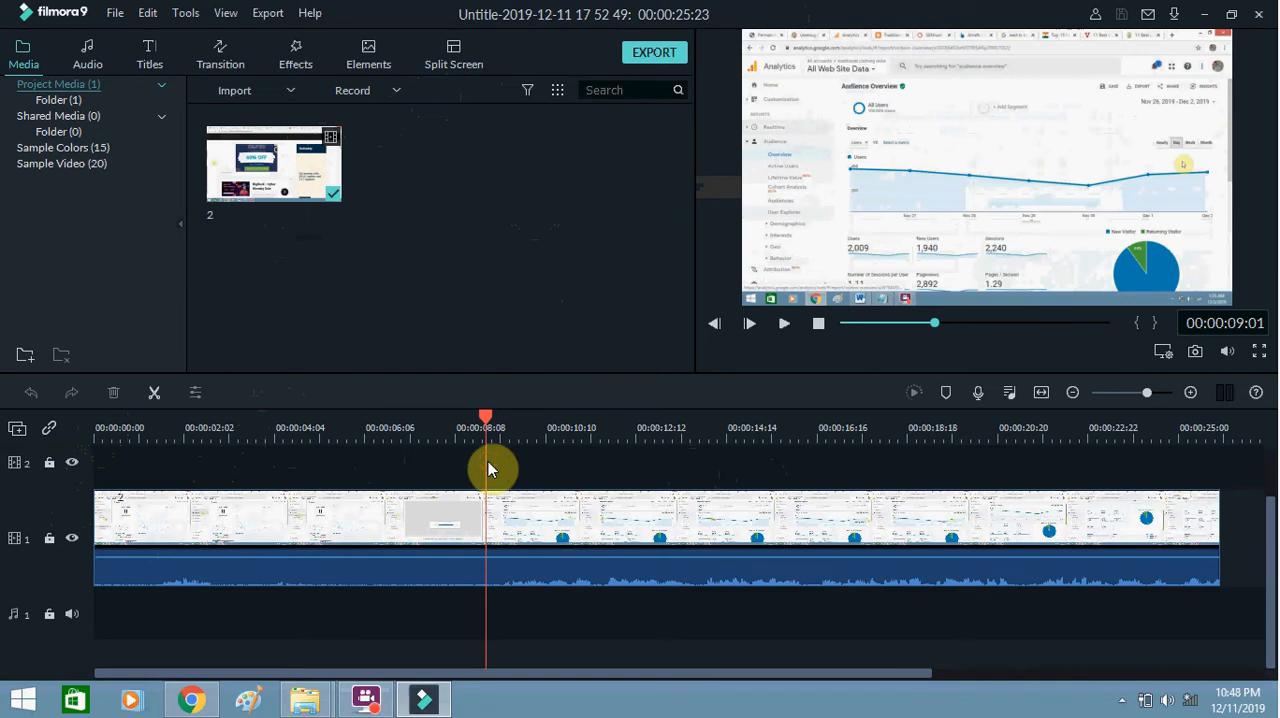
mouse_move(484, 304)
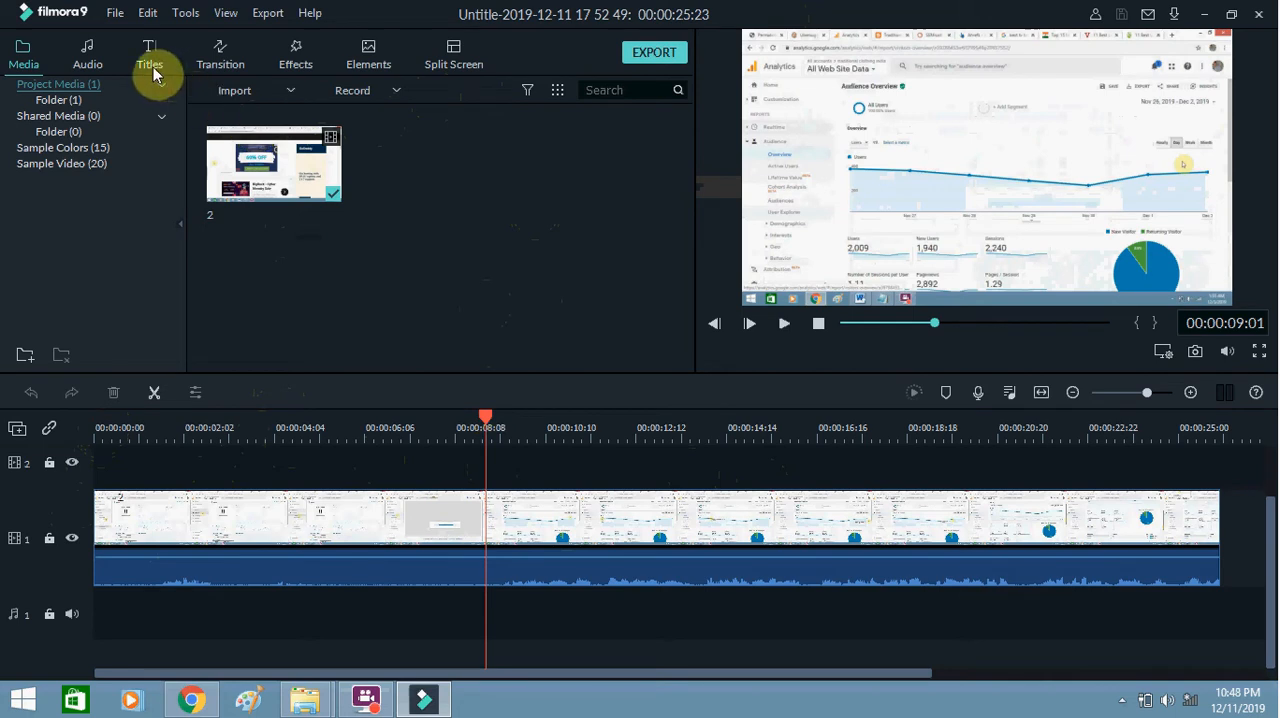
- Browse the Titles library templates down to the Credit titles for placing on track 2
click(148, 56)
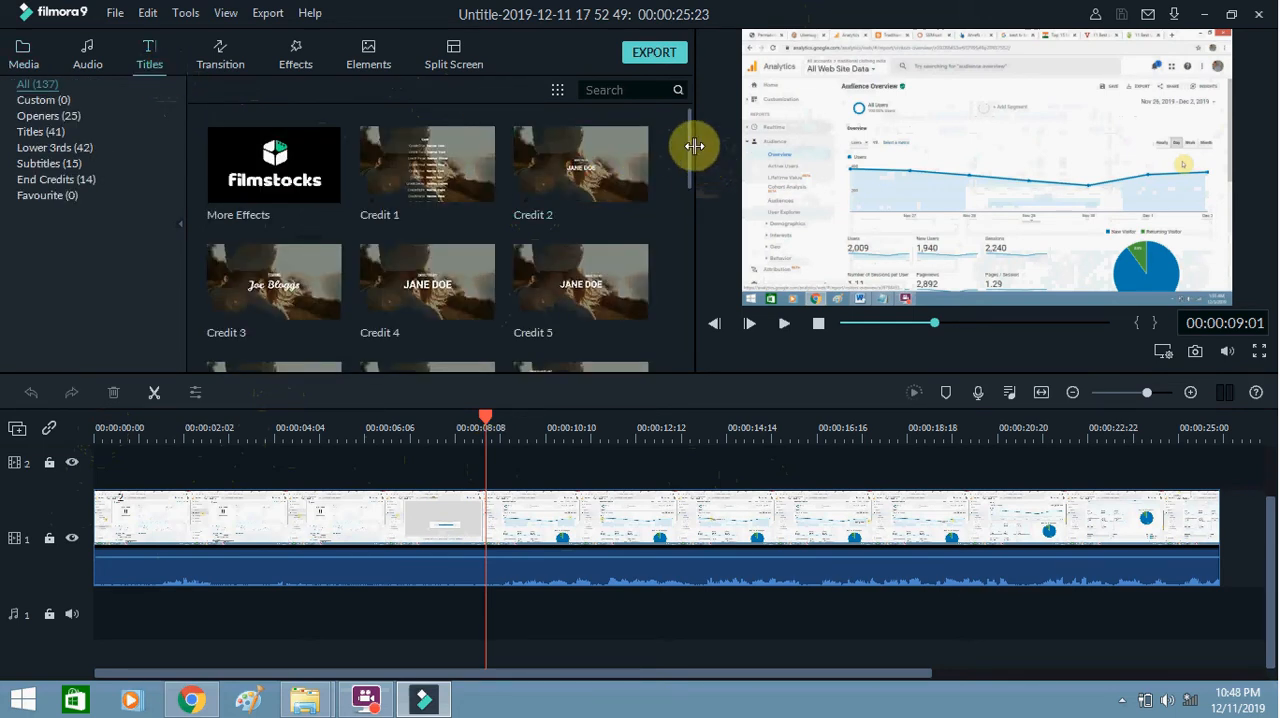
scroll(down, 3)
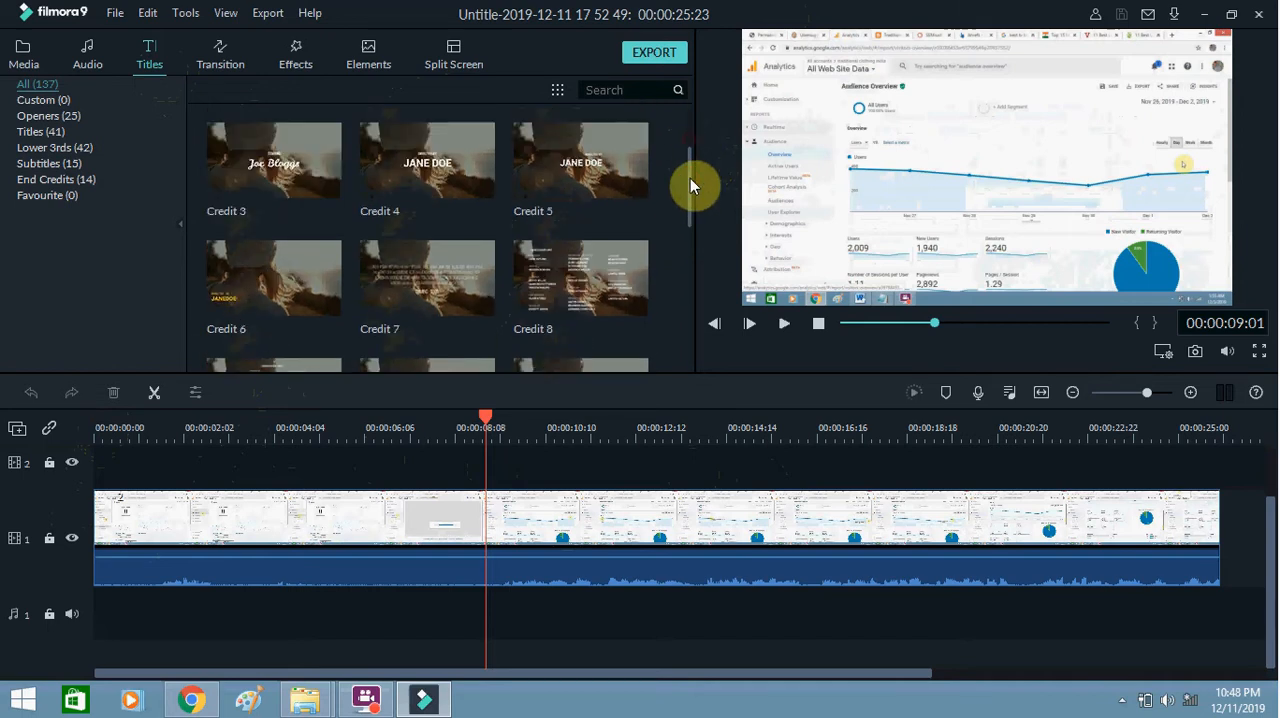
scroll(down, 3)
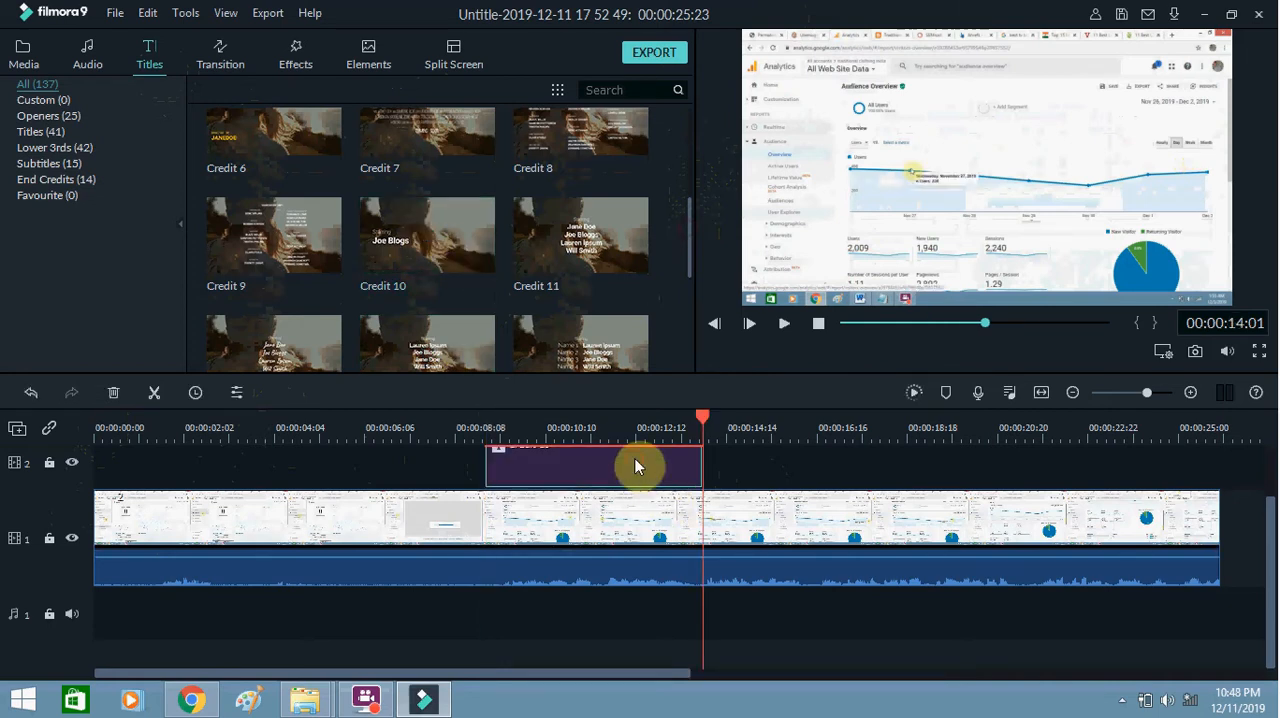
- Edit the title clip so its placeholder reads 'Hello Text Content'
double_click(592, 464)
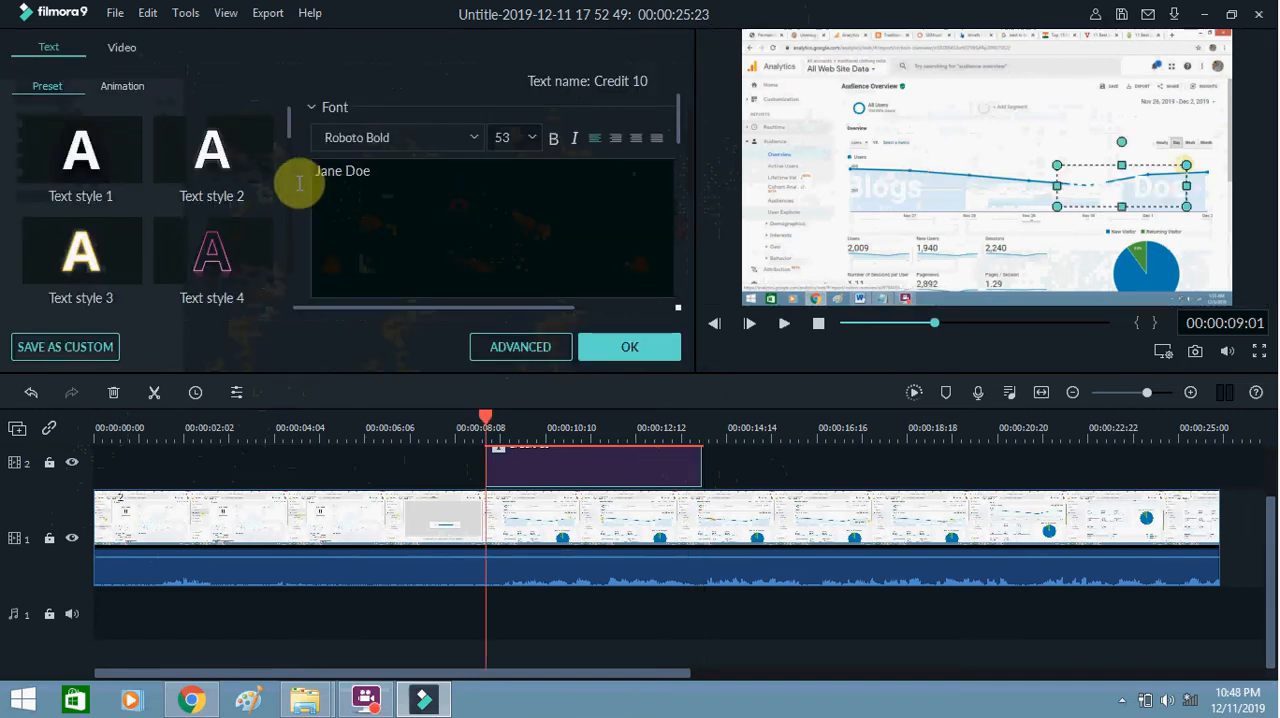
double_click(342, 170)
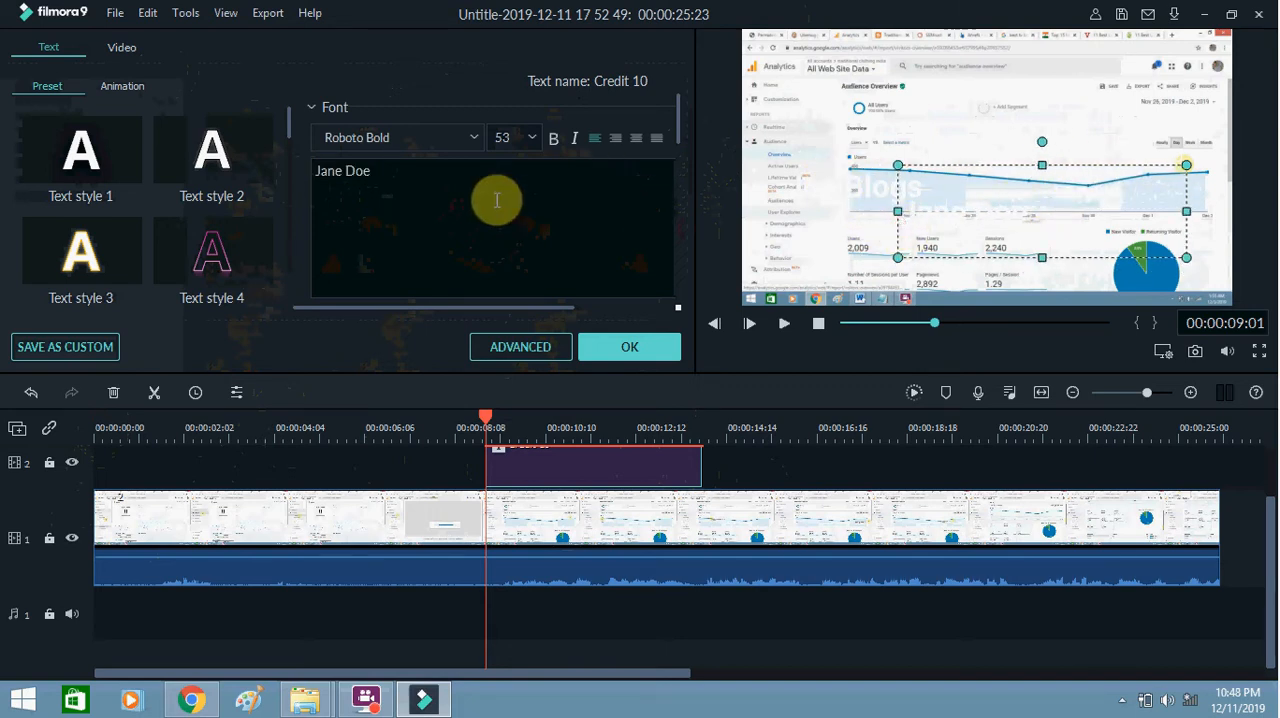
mouse_move(264, 204)
text(Hello Text)
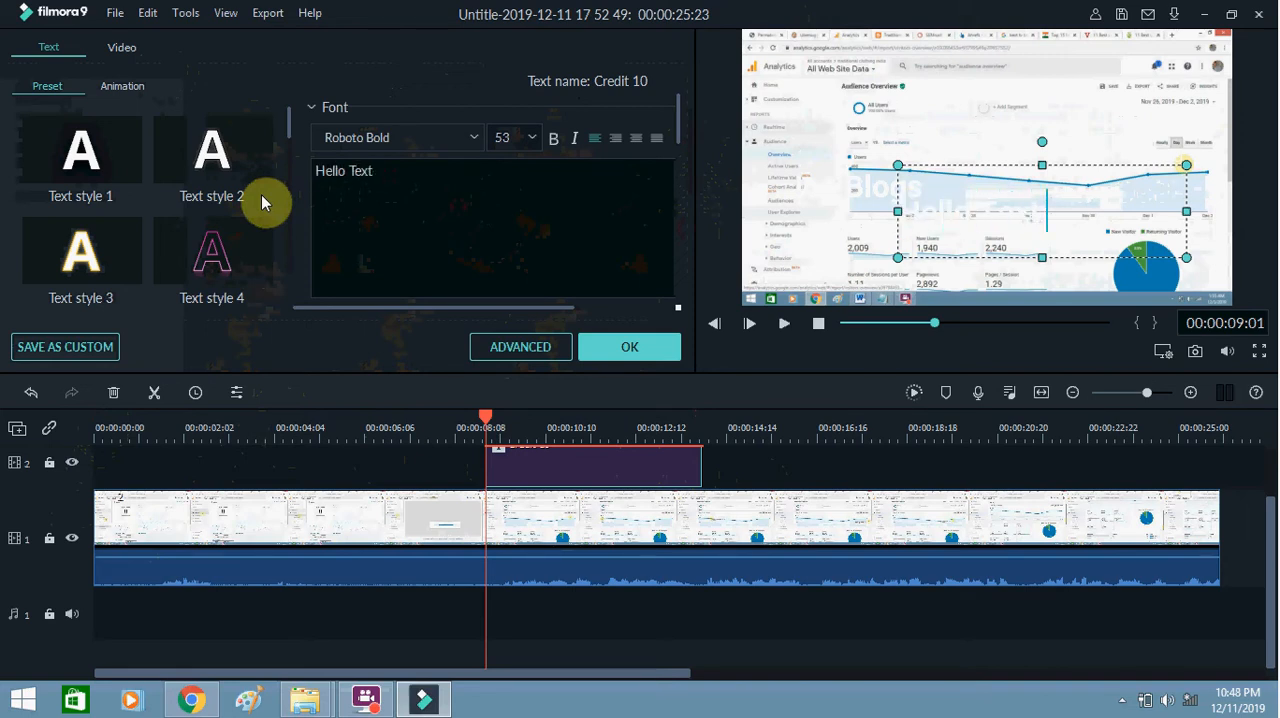
text(Content)
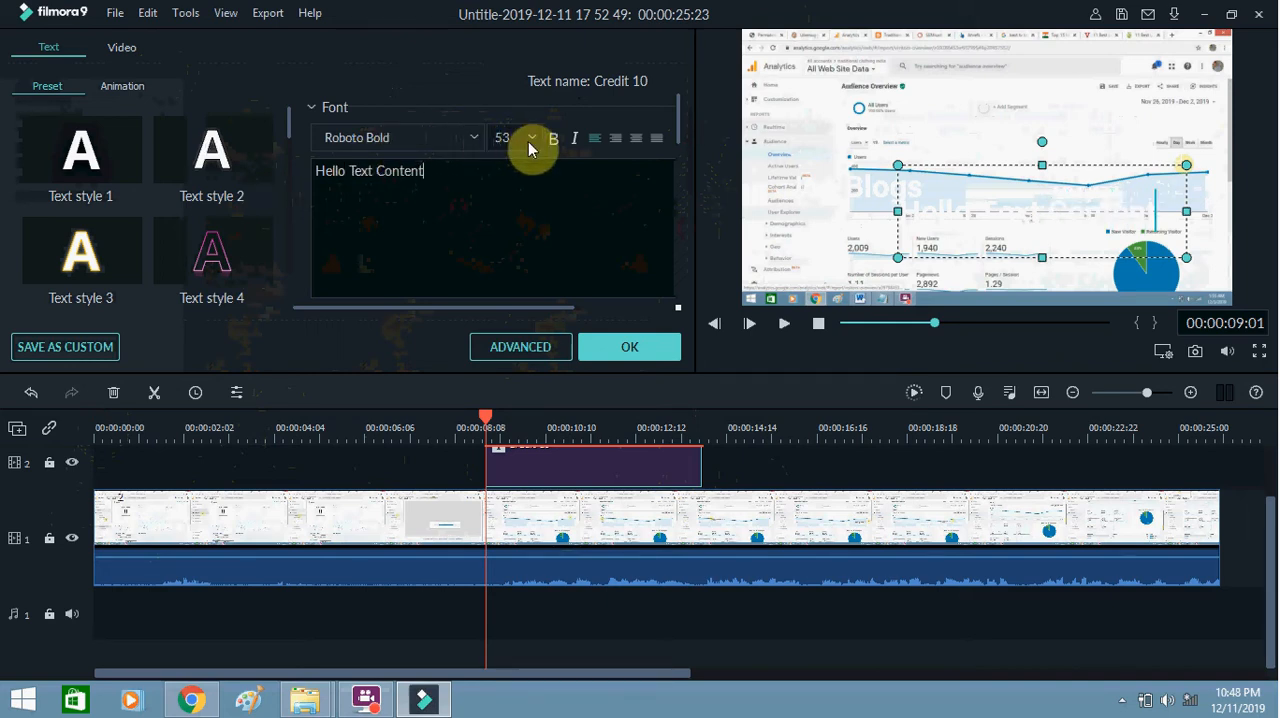
click(476, 136)
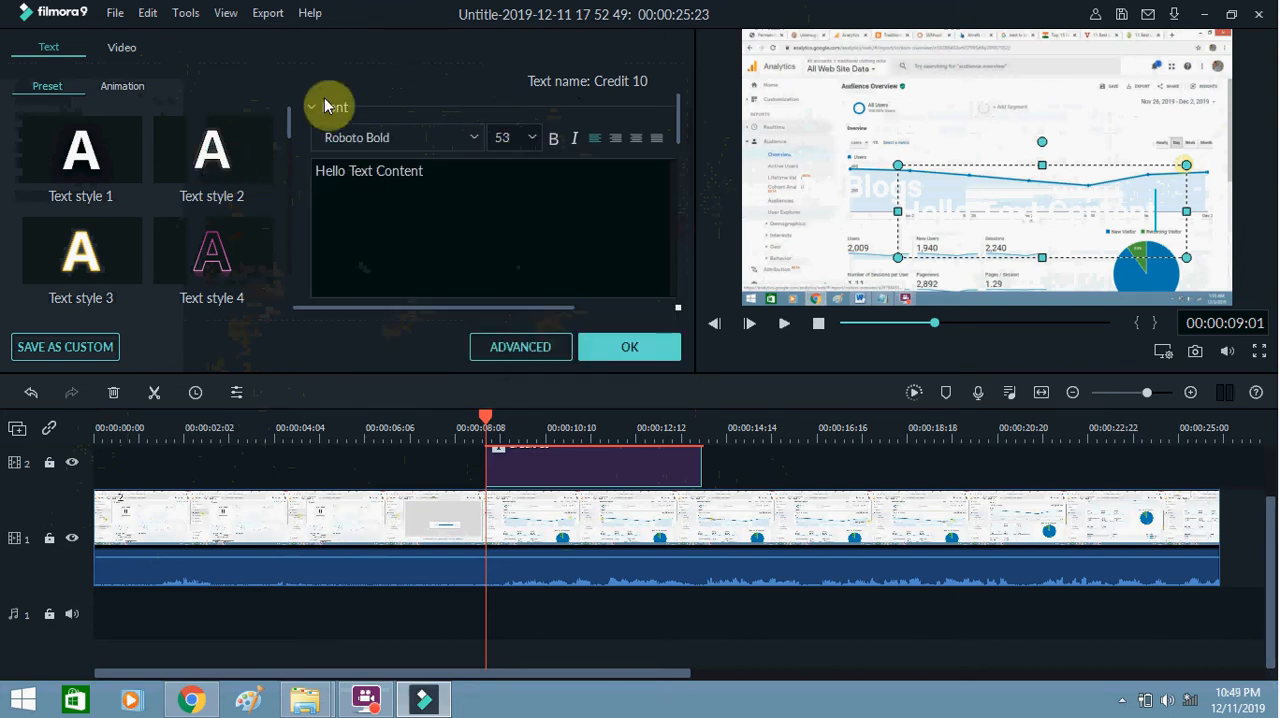
- Set the title's text colour to purple in Settings and confirm the edits
click(312, 108)
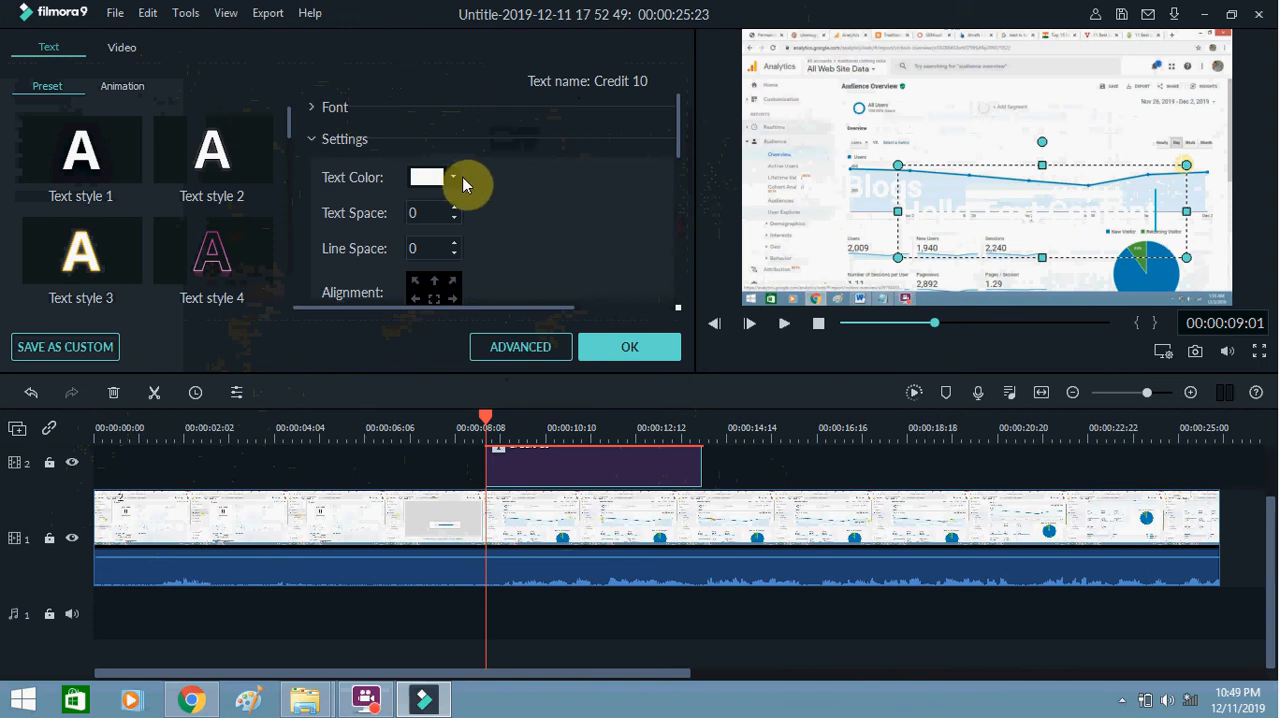
click(452, 176)
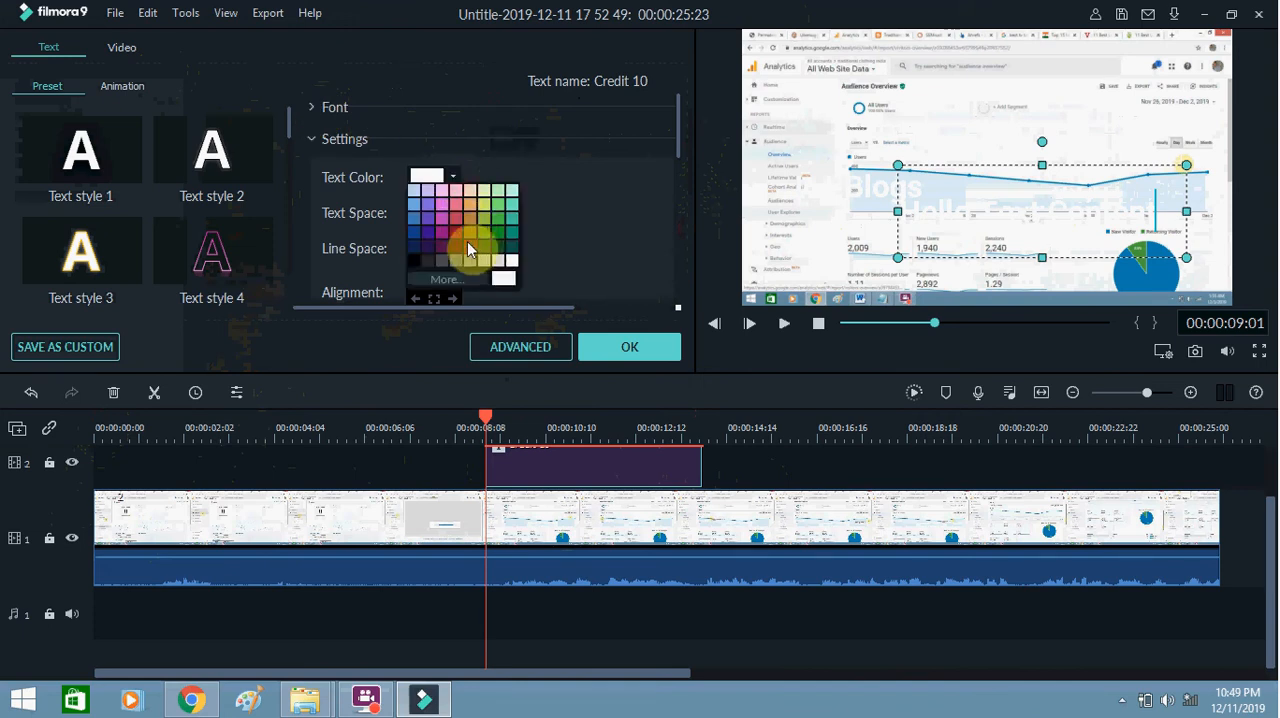
click(470, 244)
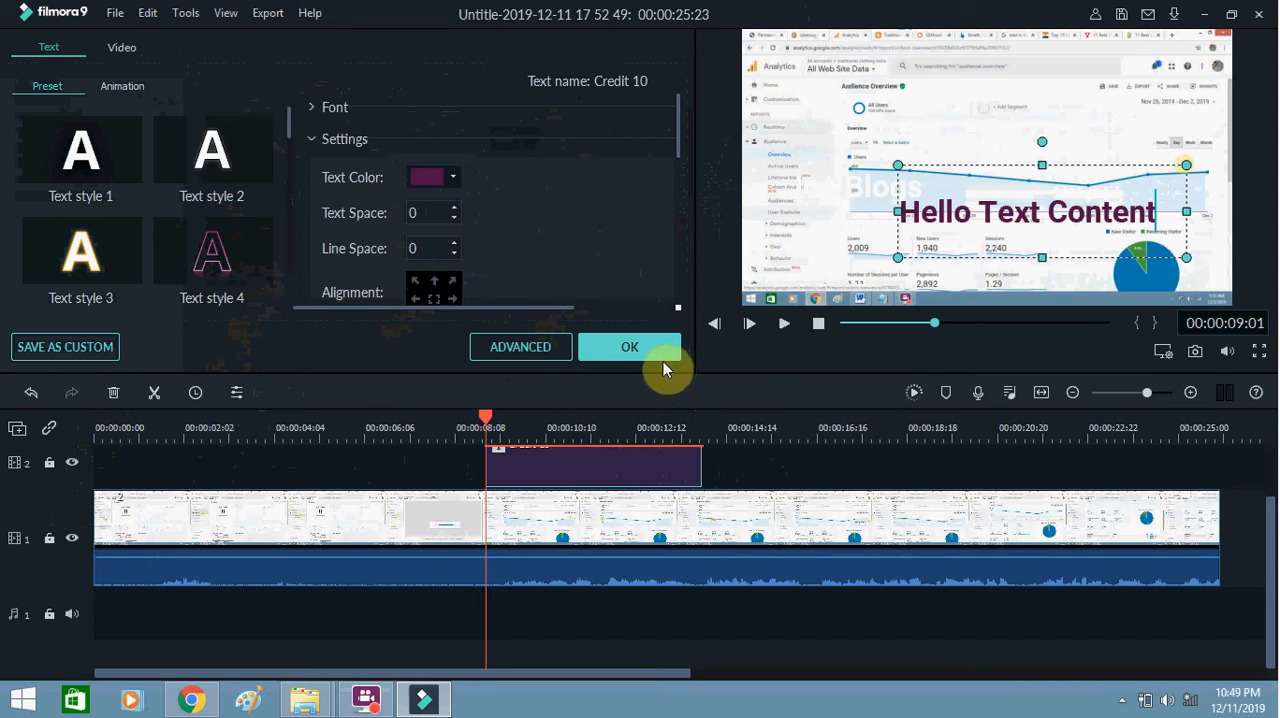
click(630, 348)
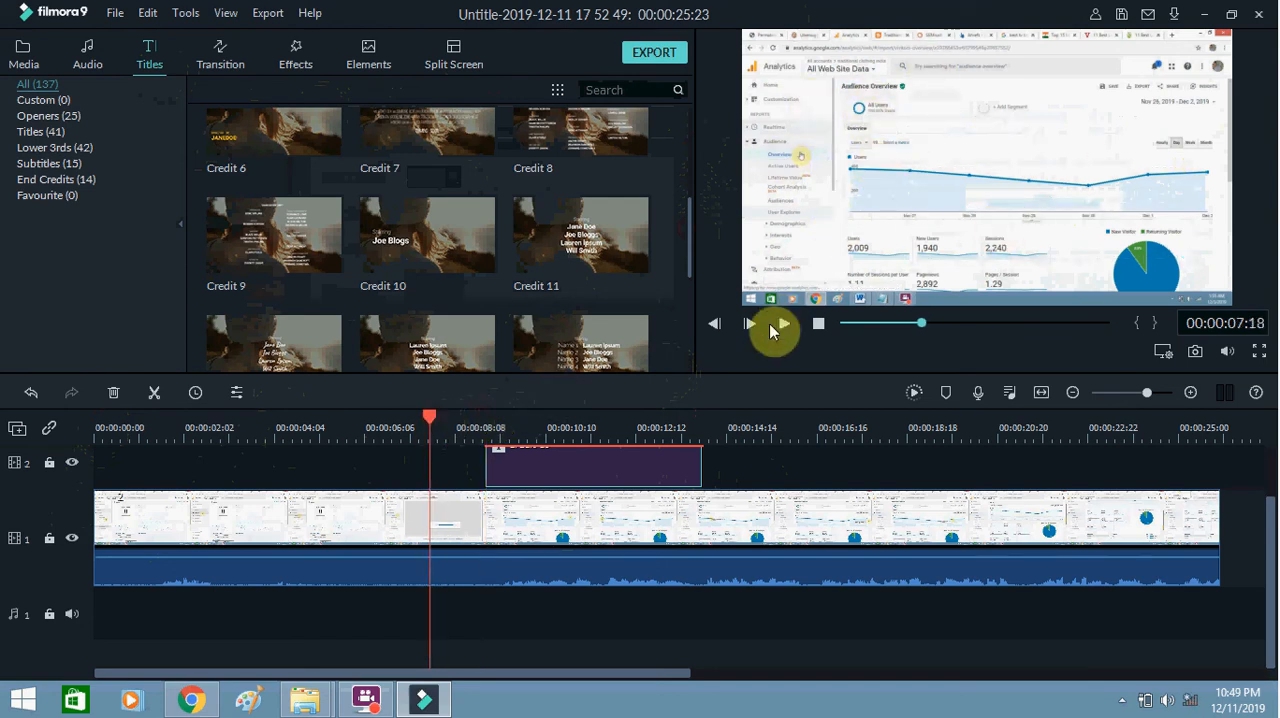
- Play the timeline so the purple 'Hello Text Content' title shows over the clip in preview
click(752, 324)
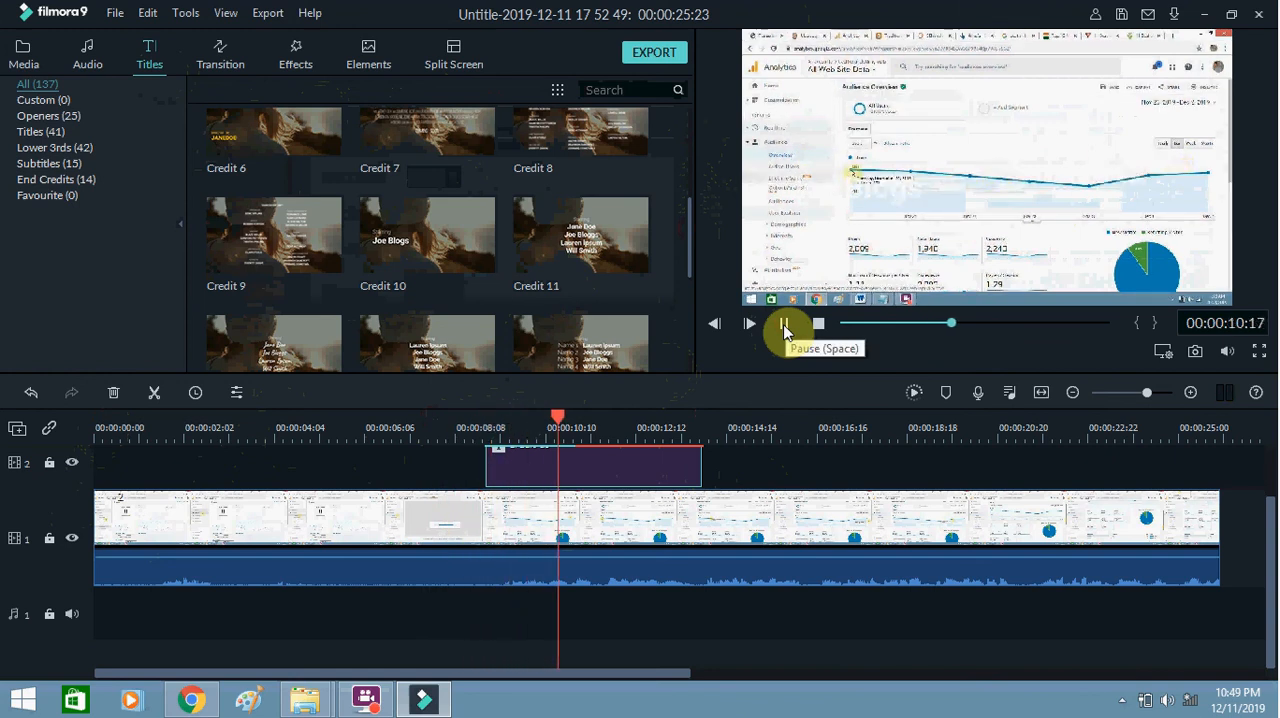
click(750, 324)
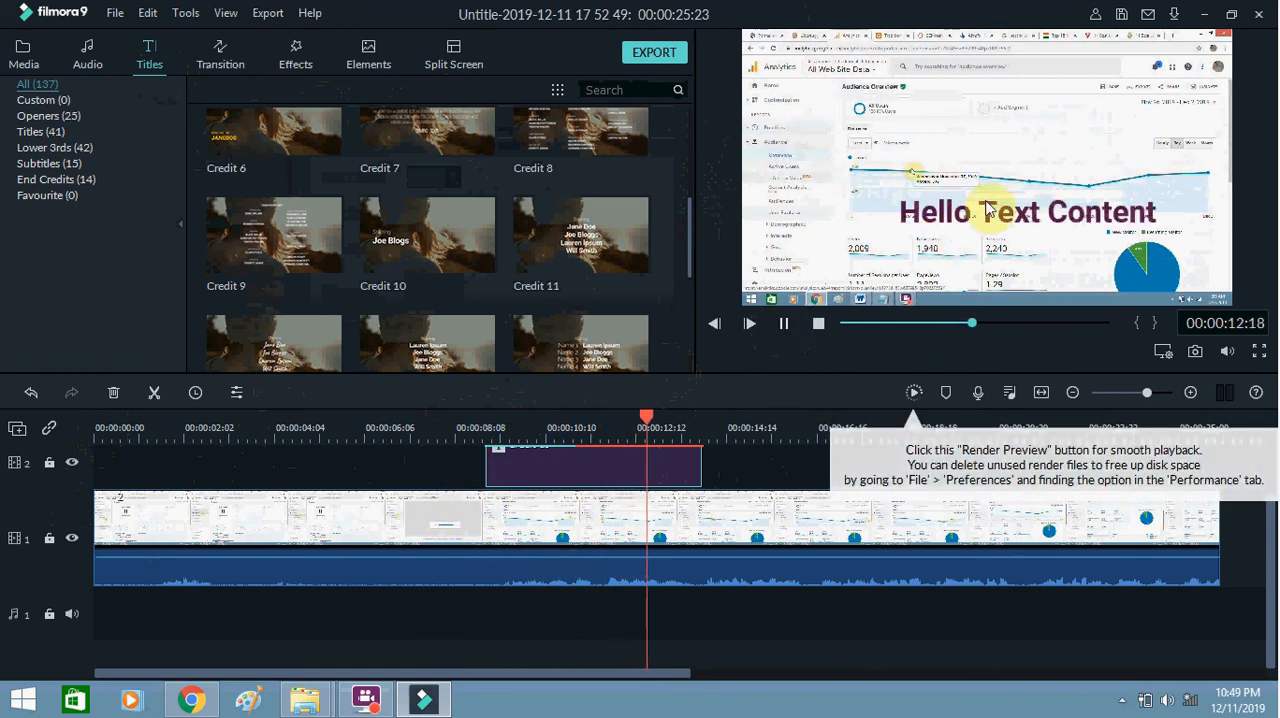